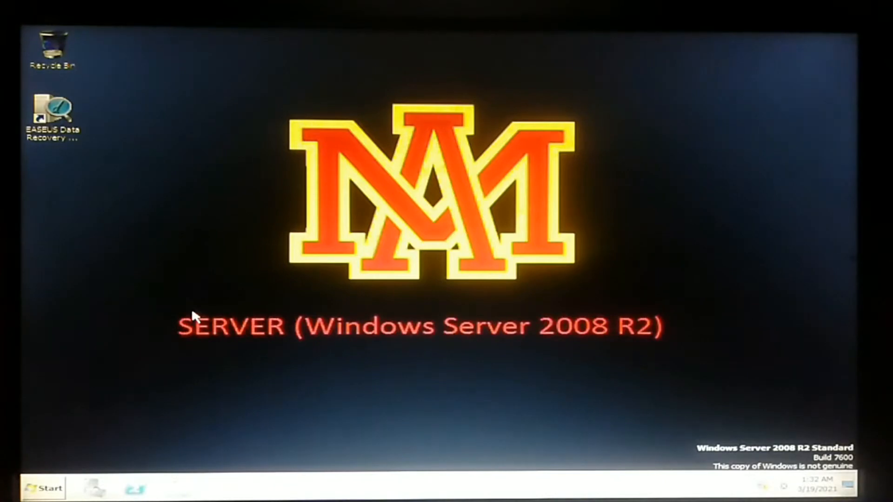
# - Search the Start menu for dcpromo and run it
pyautogui.click(43, 488)
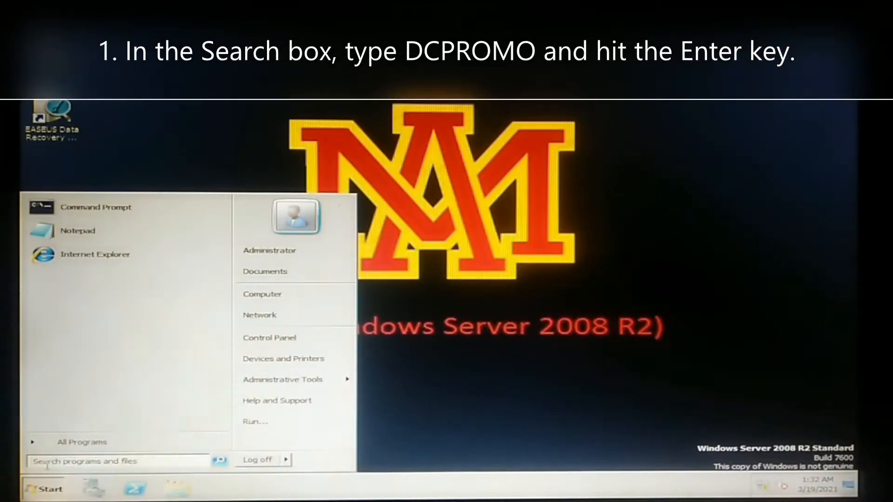
pyautogui.write('DCPROMO')
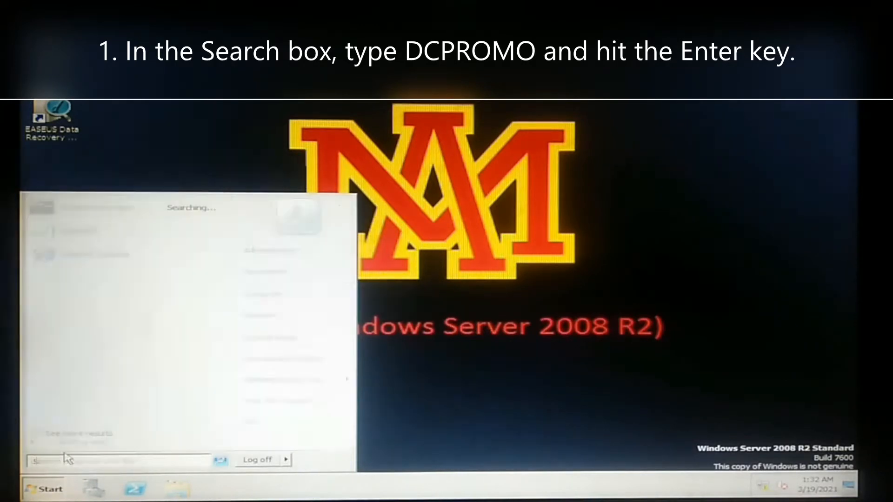
pyautogui.write('dcpromo')
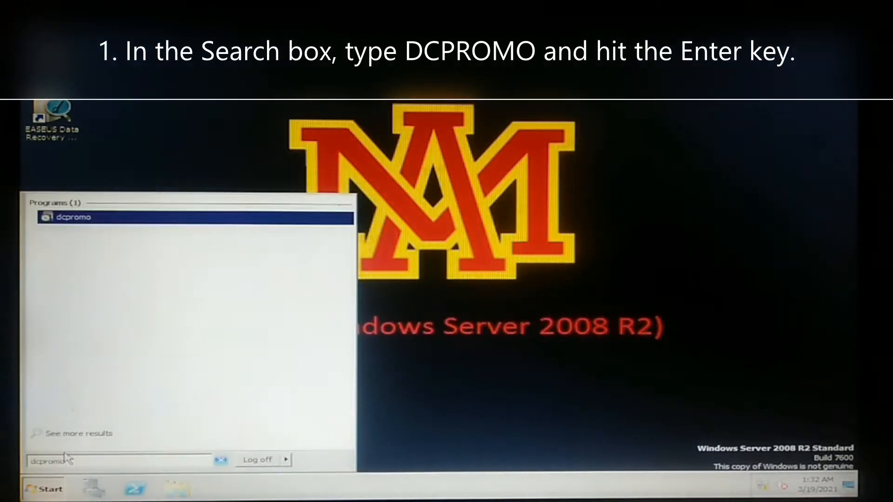
pyautogui.press('enter')
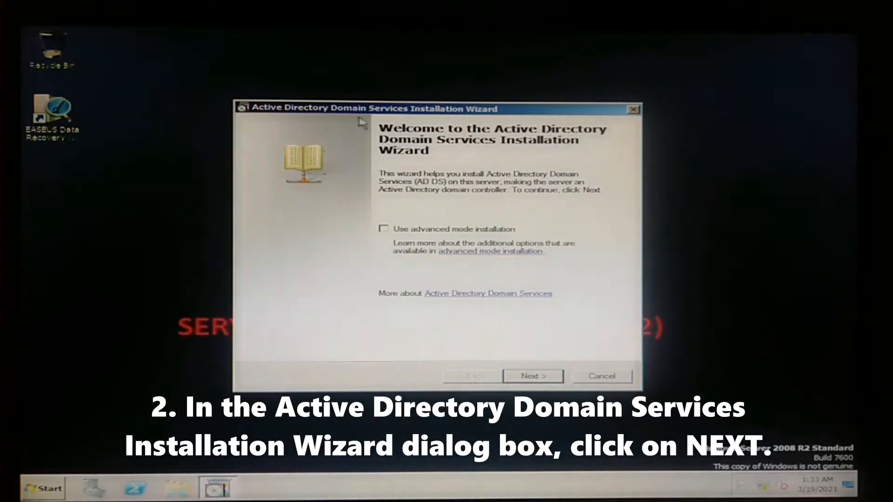
pyautogui.moveTo(495, 125)
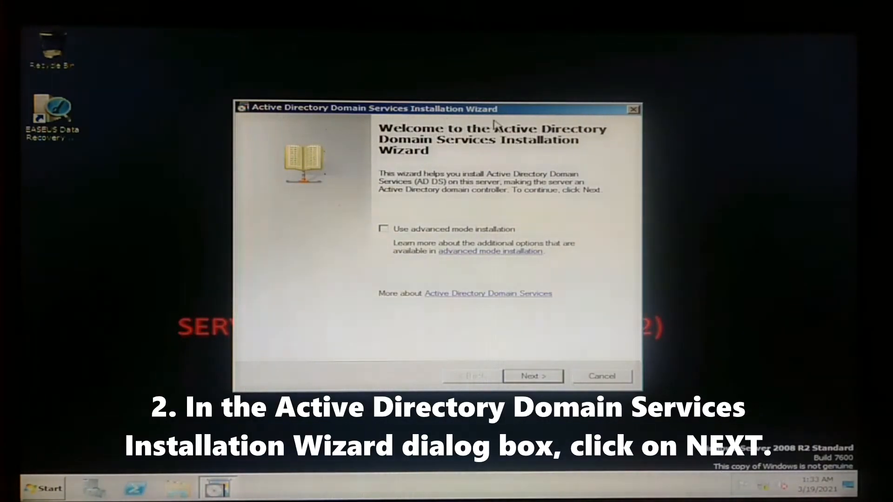
pyautogui.moveTo(523, 169)
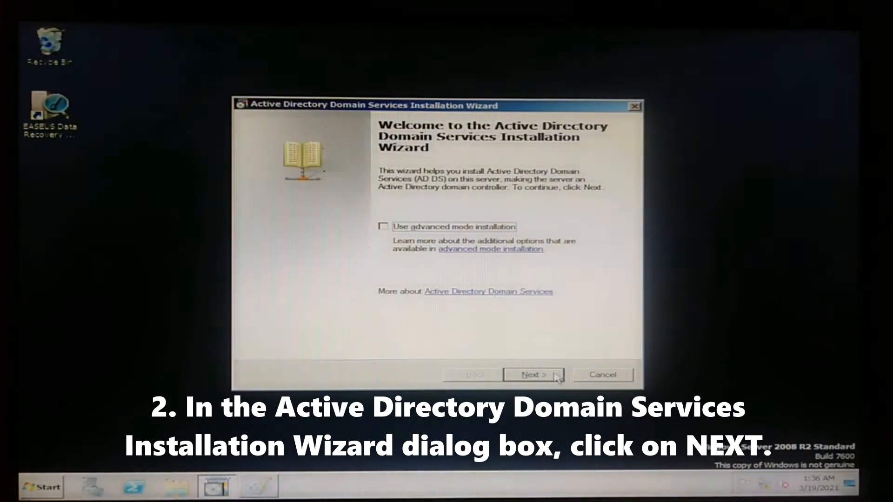
# - Pass the welcome and compatibility pages, then select 'Create a new domain in a new forest'
pyautogui.click(533, 375)
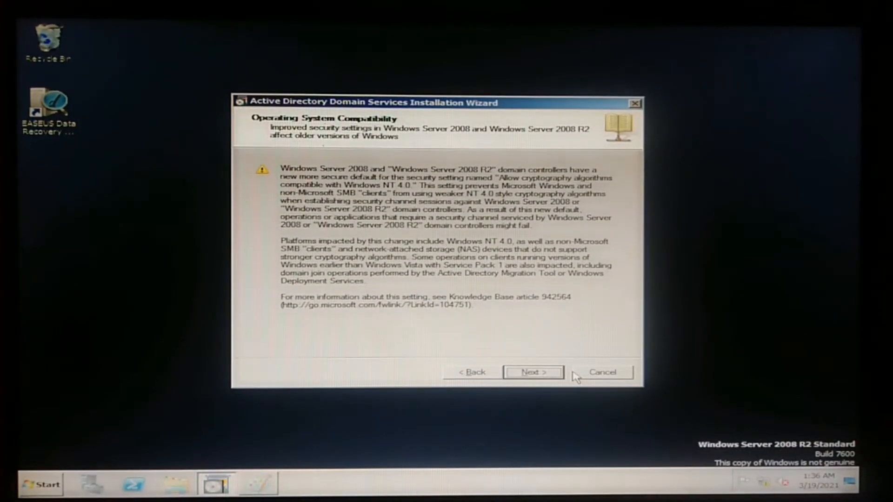
pyautogui.click(533, 372)
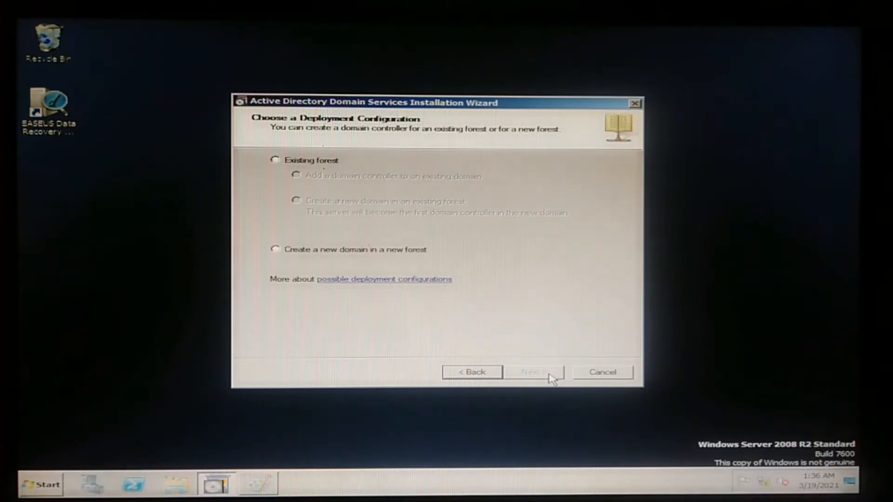
pyautogui.moveTo(528, 288)
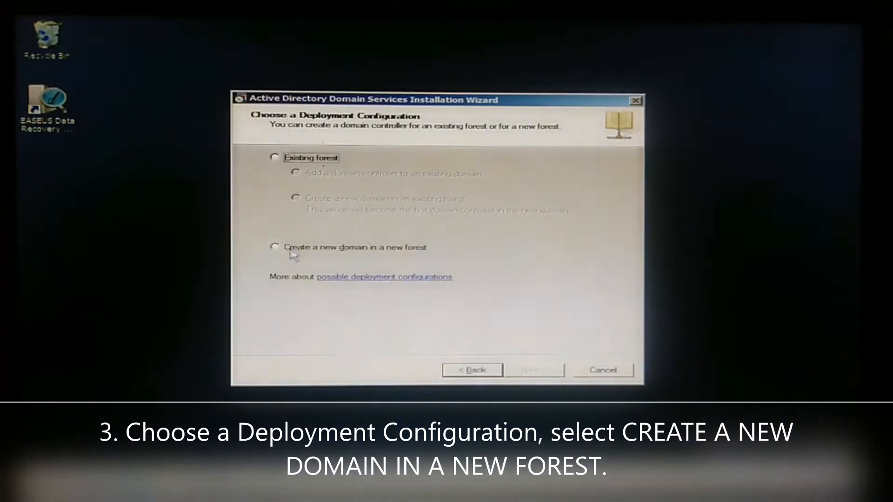
pyautogui.click(275, 247)
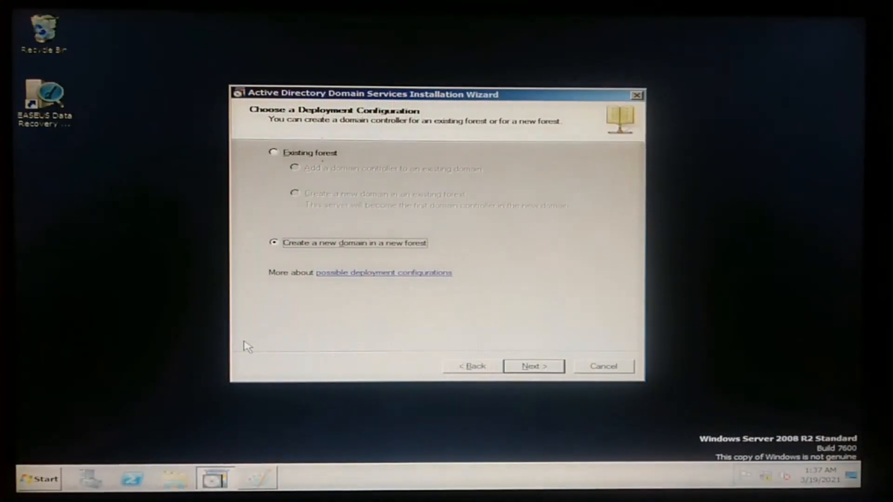
# - Enter CSS.edu as the forest root domain FQDN and submit it
pyautogui.click(533, 366)
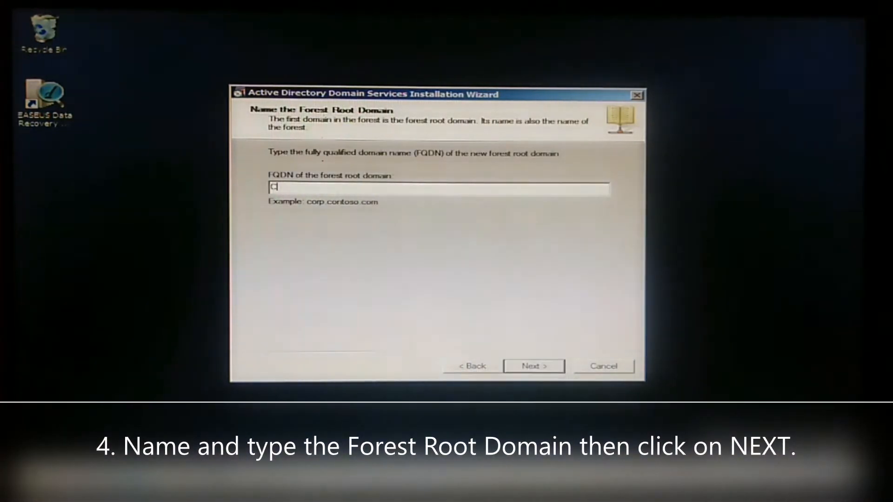
pyautogui.write('SS.e')
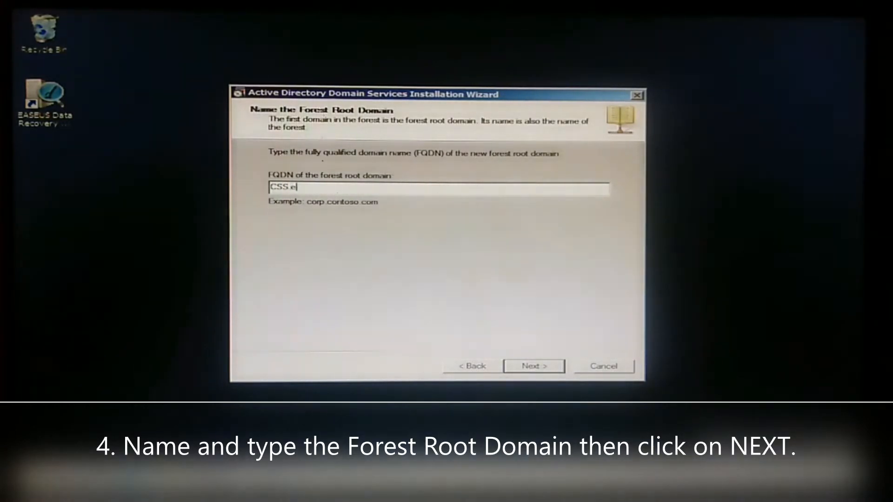
pyautogui.write('du')
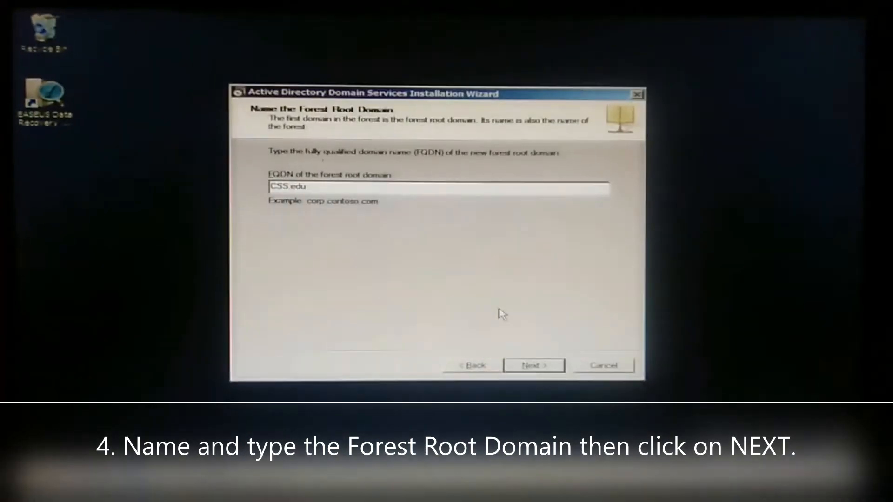
pyautogui.click(533, 365)
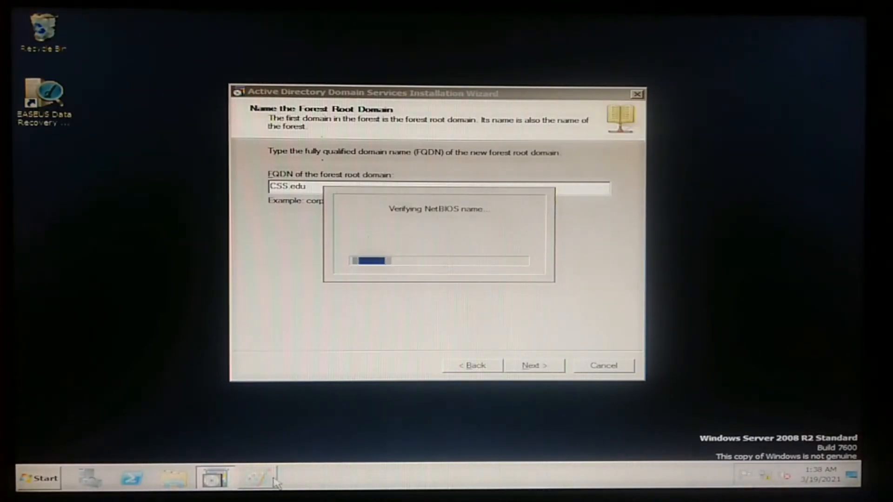
# - Choose Windows Server 2008 R2 as the forest functional level and continue
pyautogui.click(533, 365)
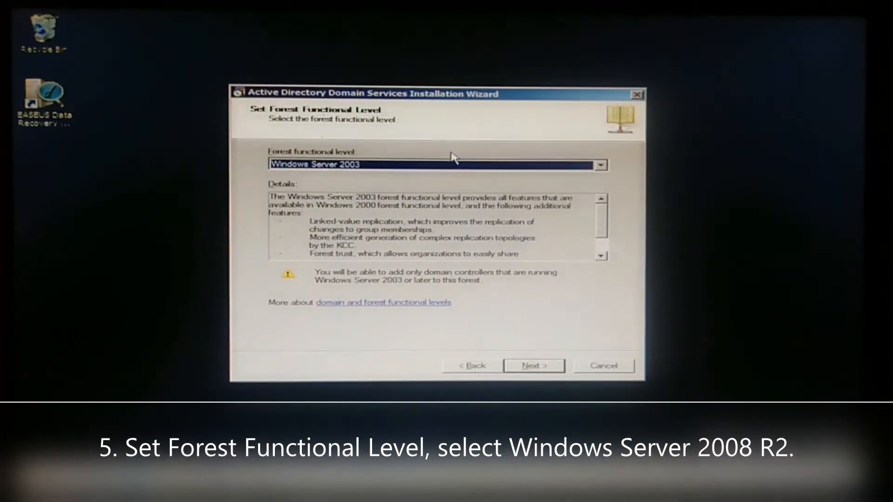
pyautogui.click(599, 164)
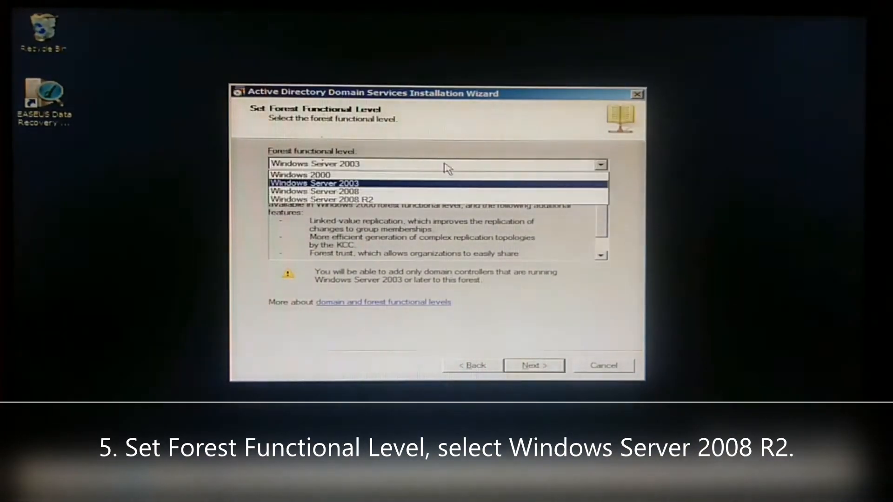
pyautogui.moveTo(406, 199)
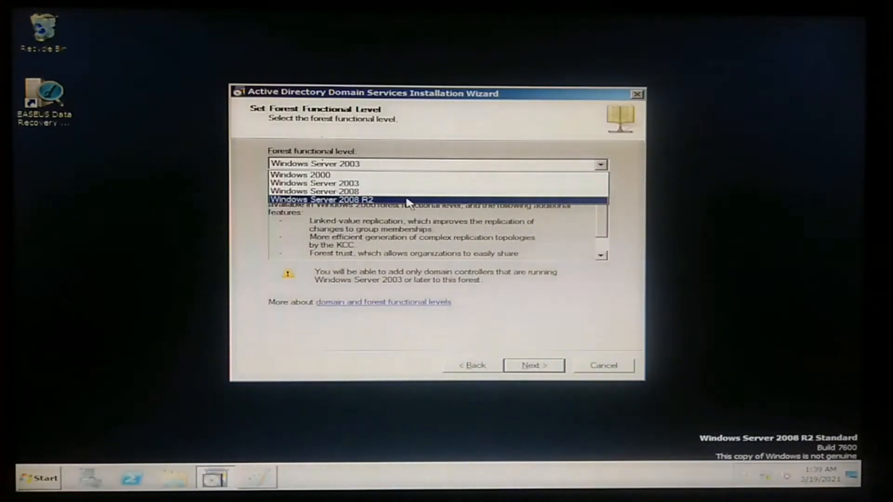
pyautogui.click(327, 199)
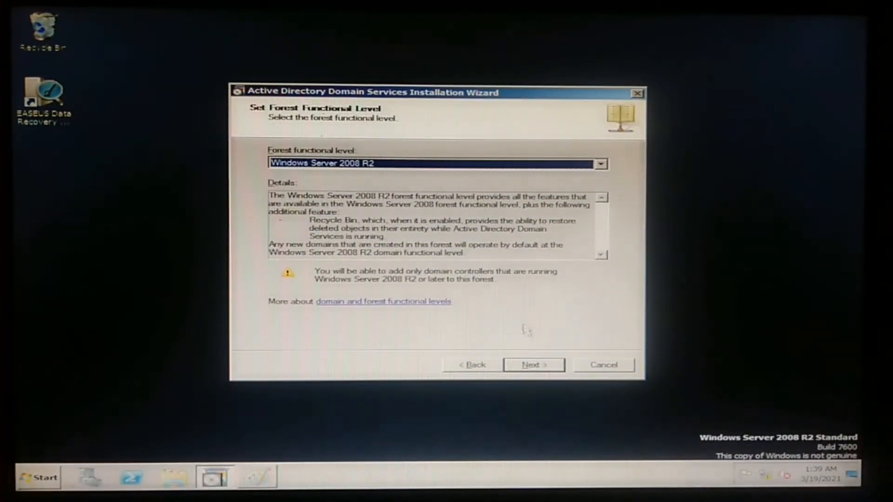
pyautogui.click(533, 365)
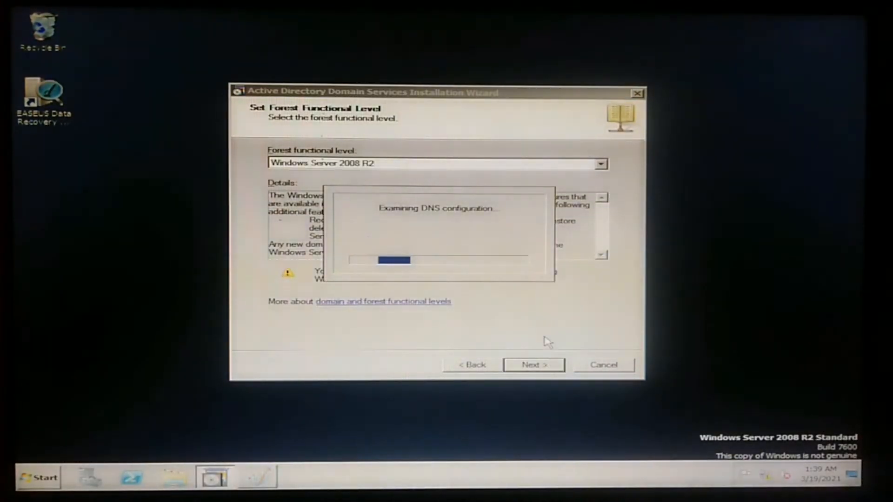
# - Continue with DNS server included and accept the DNS delegation warning
pyautogui.click(533, 365)
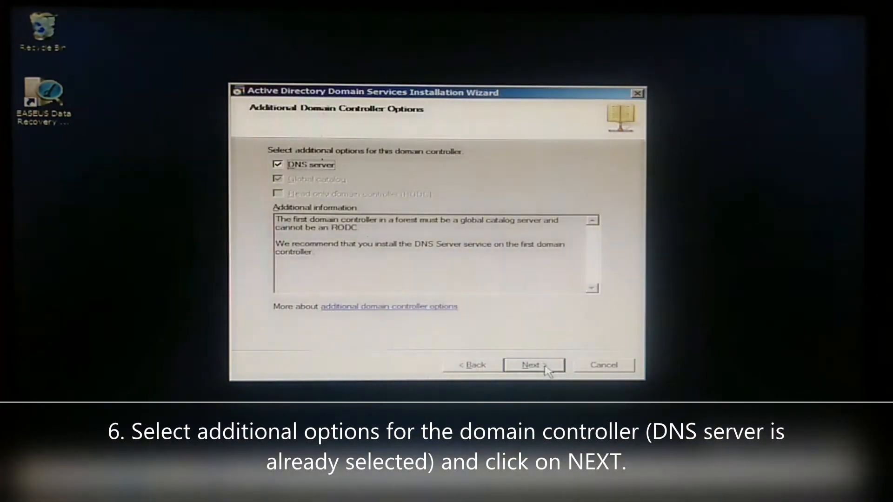
pyautogui.click(533, 365)
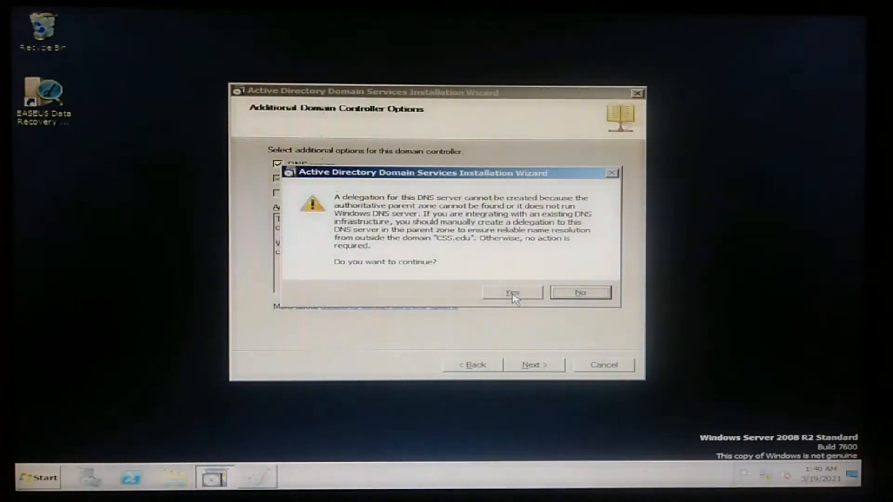
pyautogui.click(511, 292)
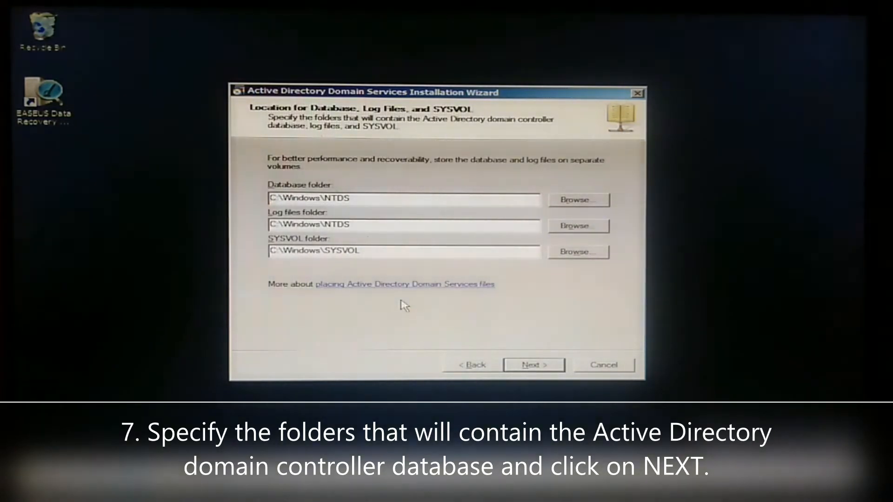
# - Accept default NTDS/SYSVOL folders and enter the Directory Services Restore Mode password
pyautogui.click(533, 365)
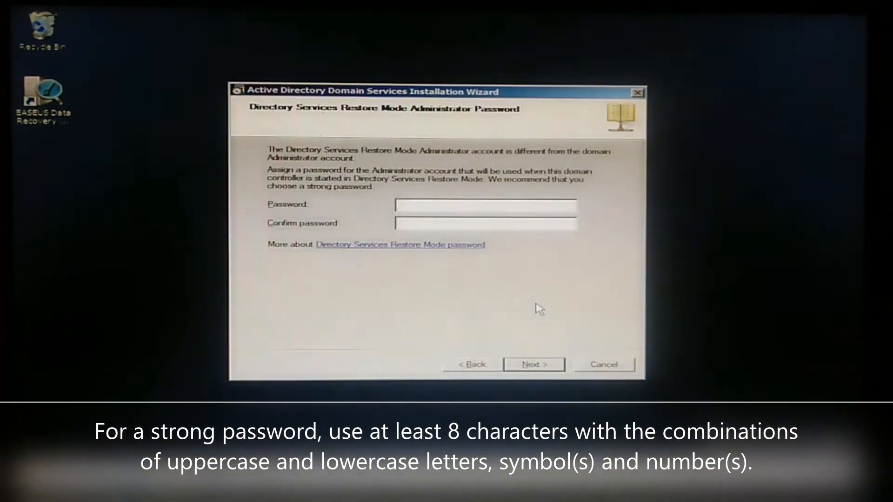
pyautogui.write('•••')
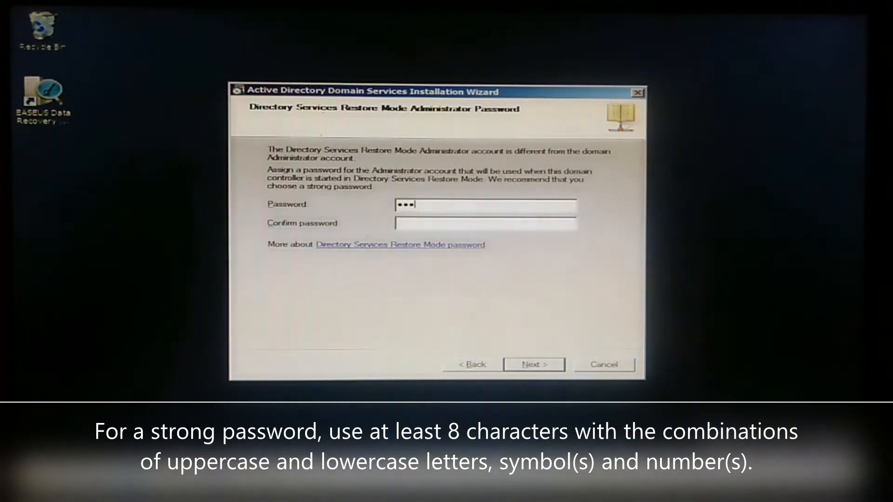
pyautogui.write('a')
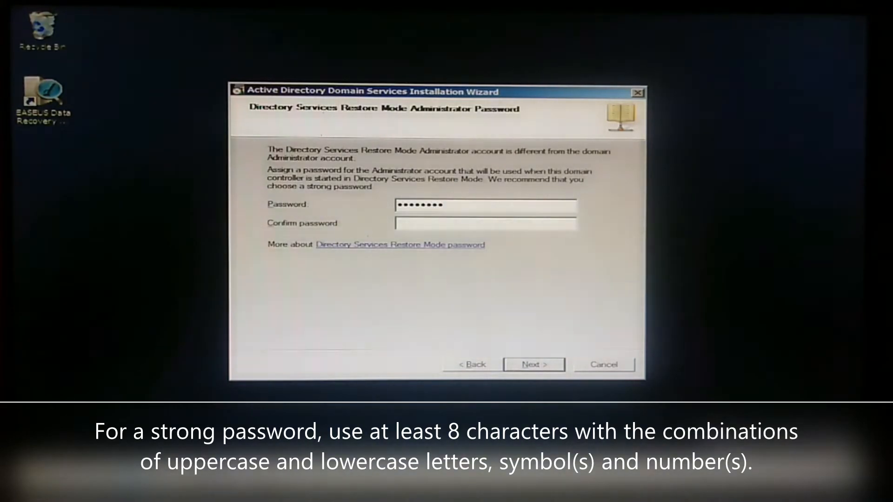
pyautogui.moveTo(370, 276)
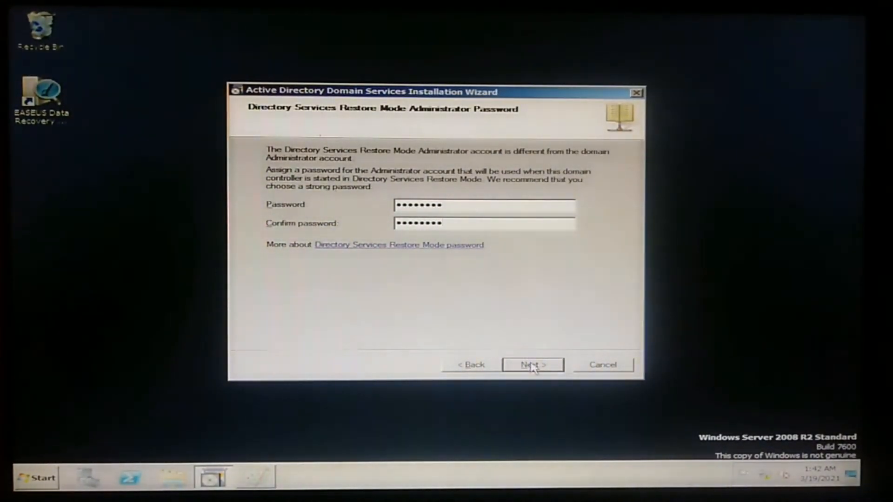
pyautogui.click(532, 365)
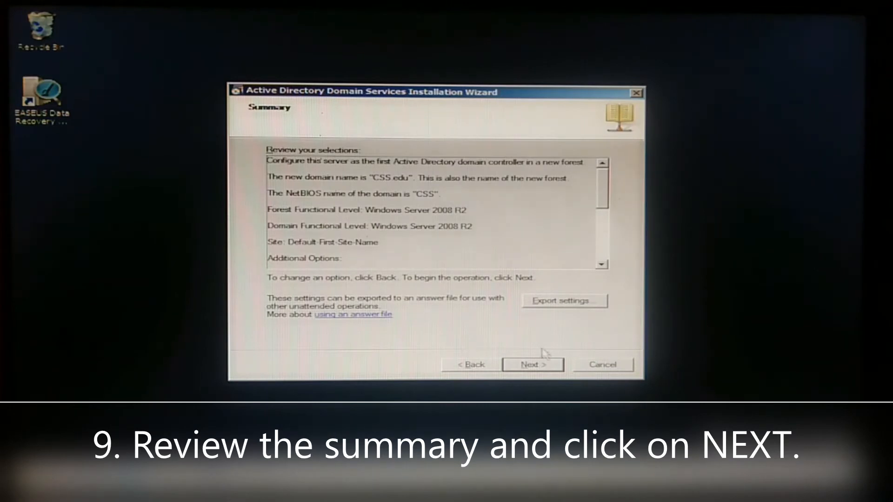
# - Start the AD DS installation from the summary with Reboot on completion ticked
pyautogui.click(532, 365)
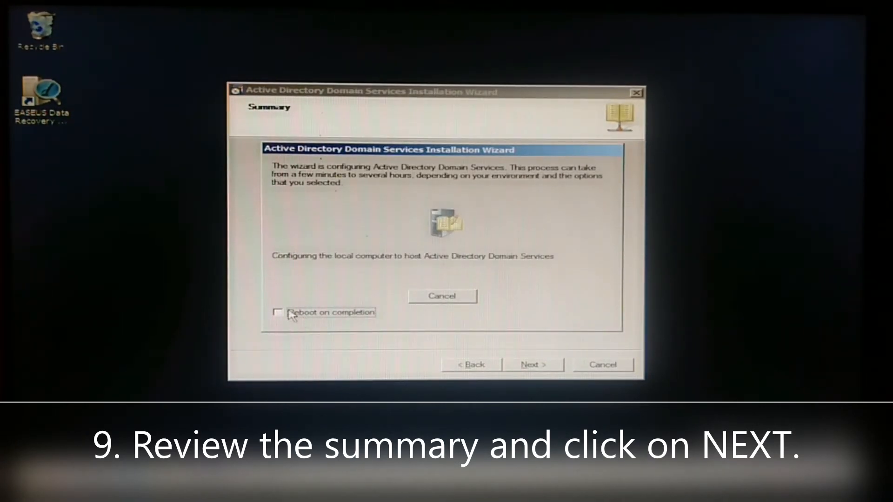
pyautogui.click(278, 313)
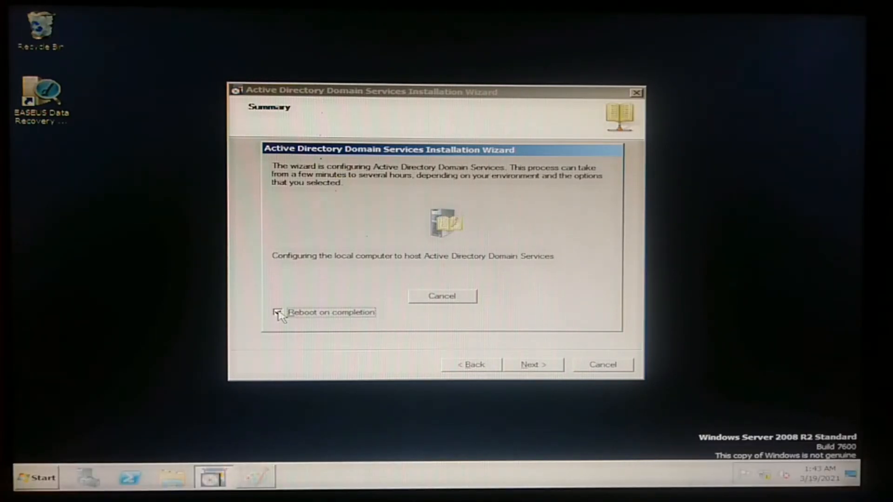
pyautogui.click(279, 312)
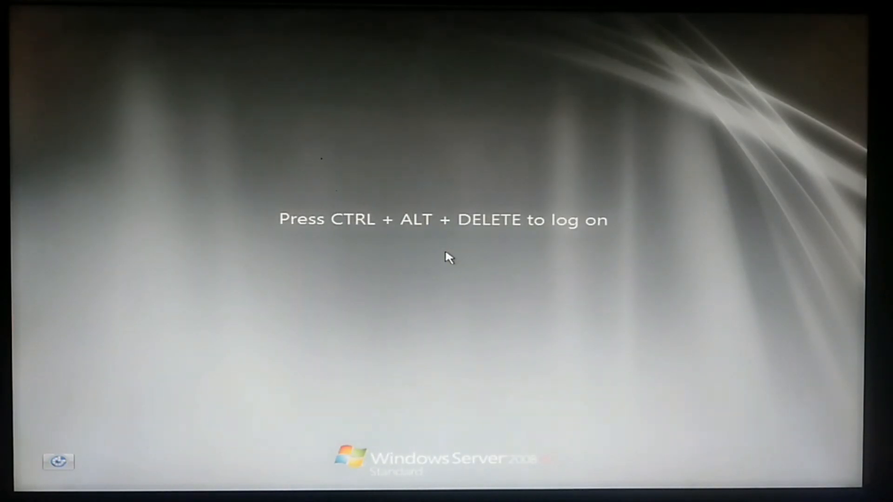
# - Log on as CSS\Administrator with Ctrl+Alt+Delete and the administrator password
pyautogui.press('ctrl+alt+delete')
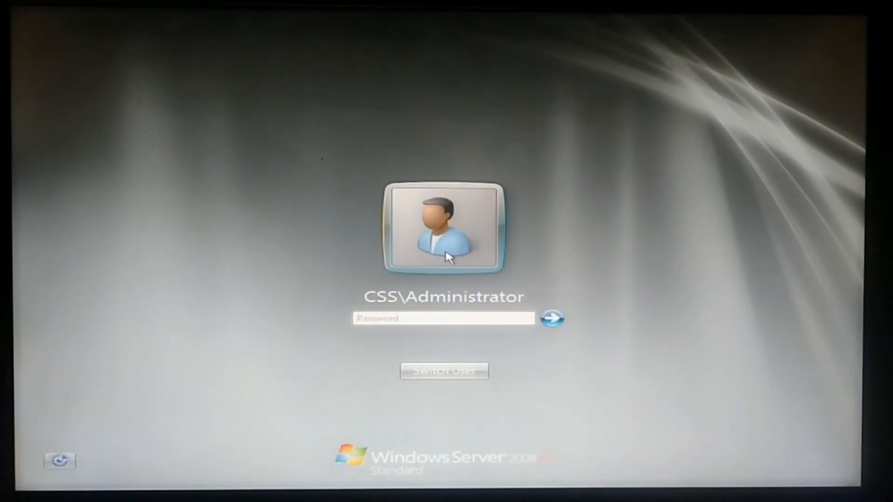
pyautogui.write('password')
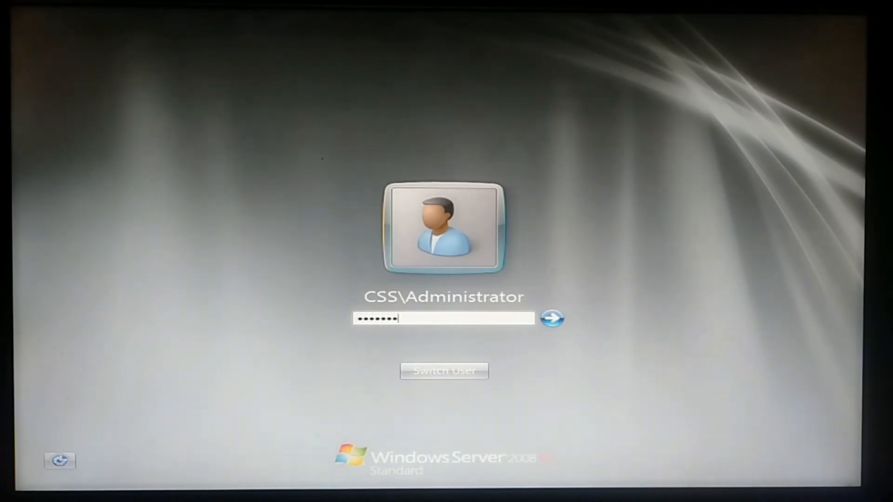
pyautogui.click(551, 318)
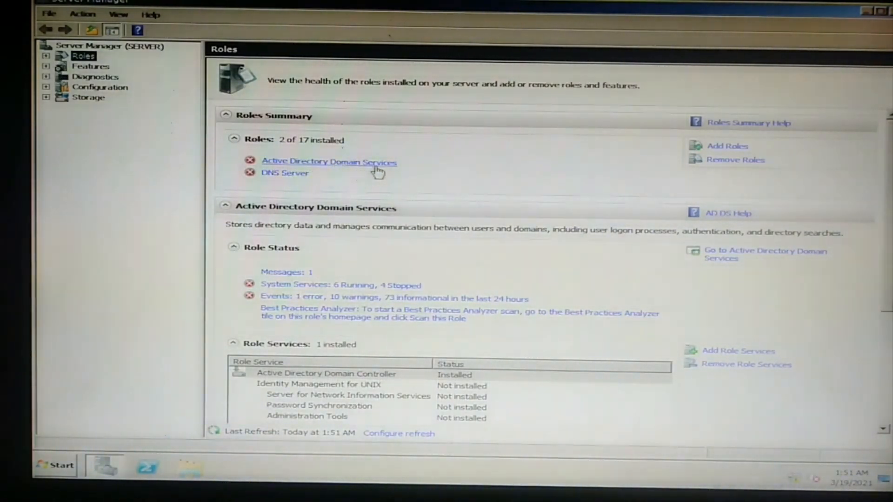
pyautogui.moveTo(278, 188)
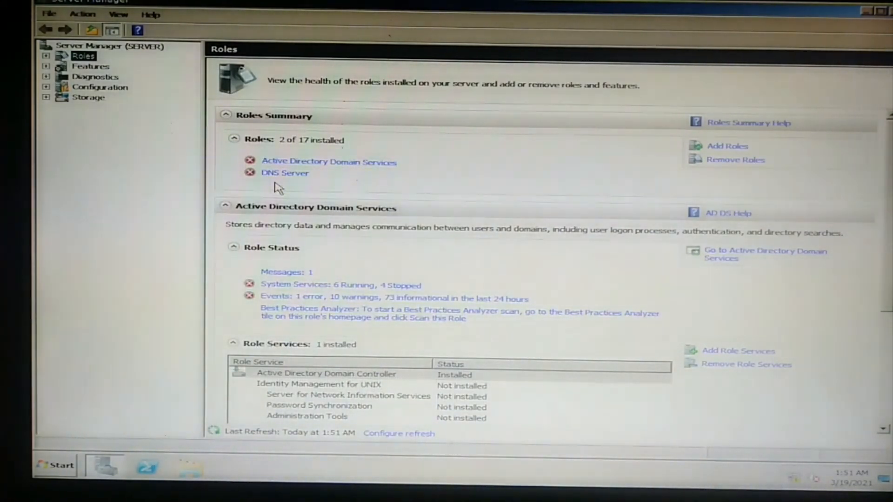